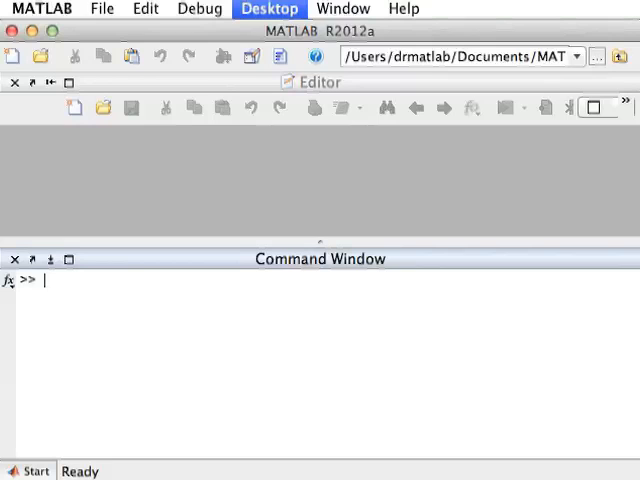
mouse_move(92, 204)
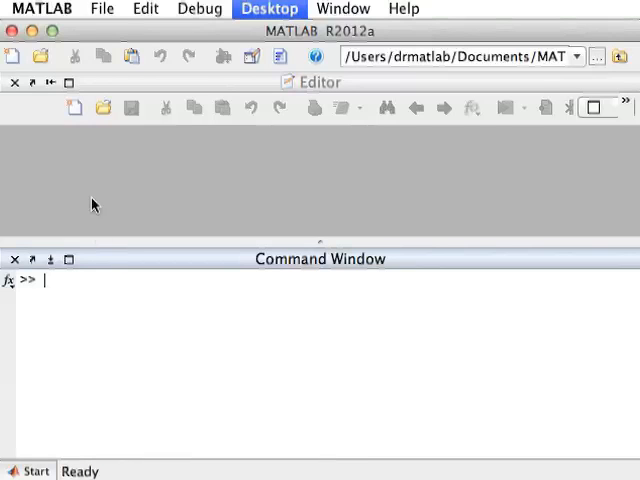
Open the recent FtoC.m temperature conversion file in the Editor
click(102, 8)
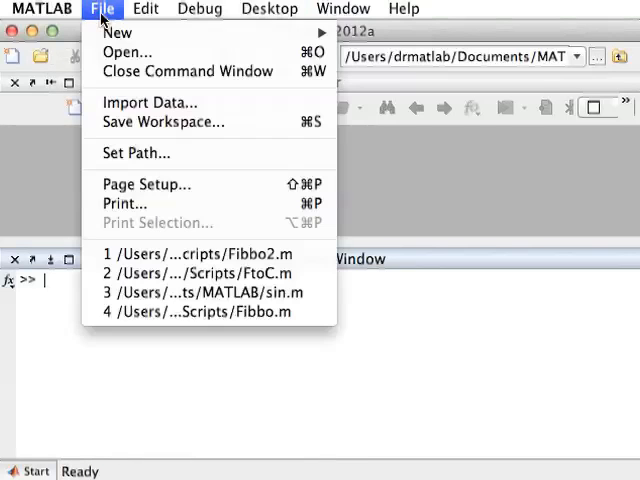
mouse_move(200, 272)
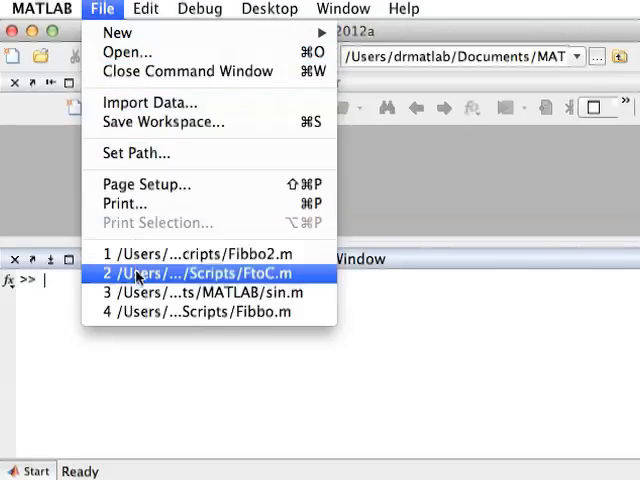
click(208, 272)
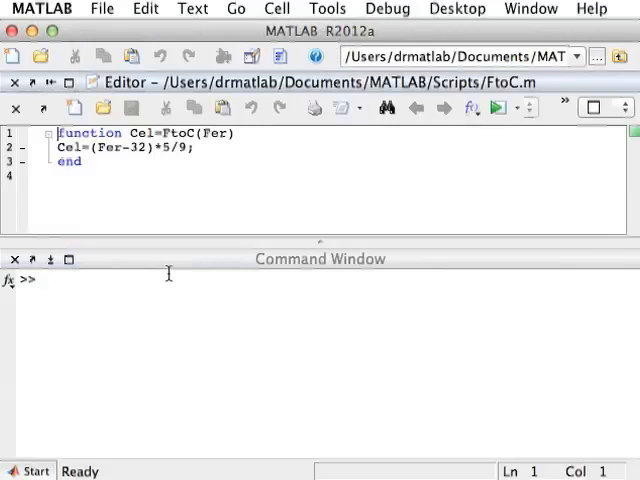
mouse_move(258, 198)
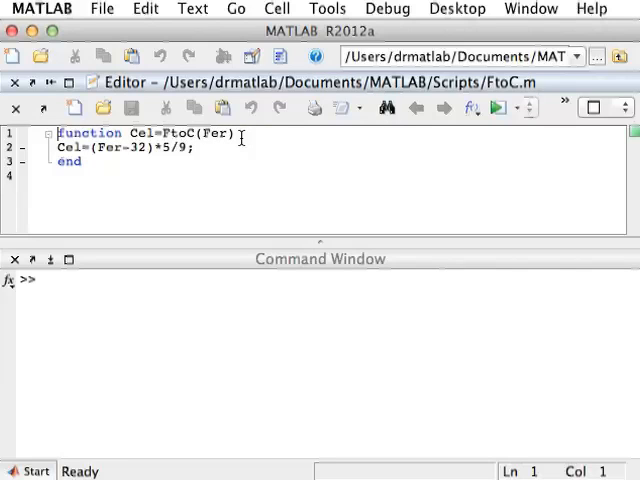
Comment out FtoC.m's function lines, cd into Scripts, set Fer=80 and run FtoC to get Cel 26.6667
text(%)
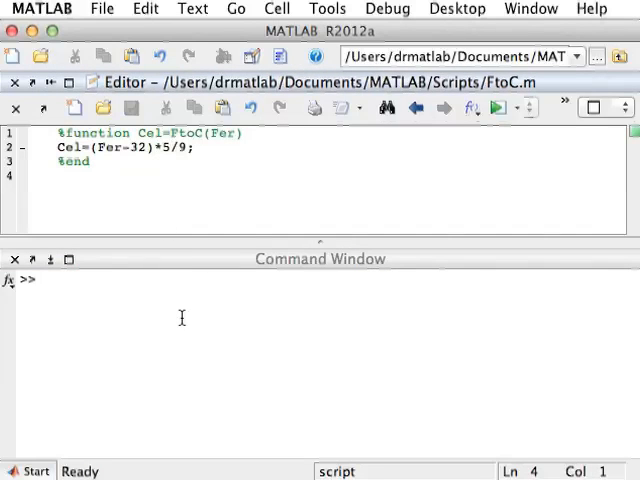
text(cd Sc)
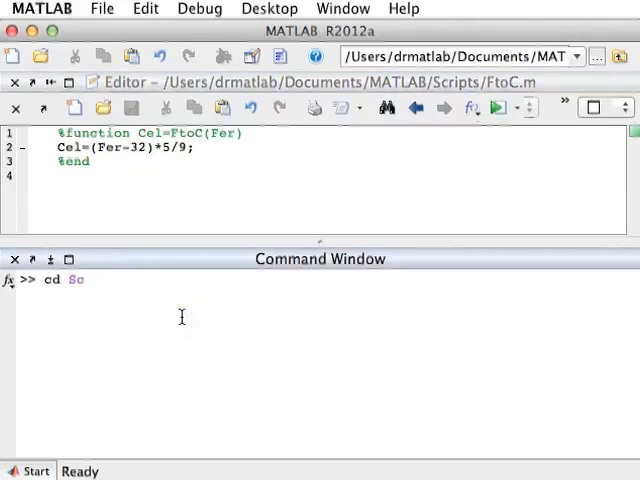
key(Return)
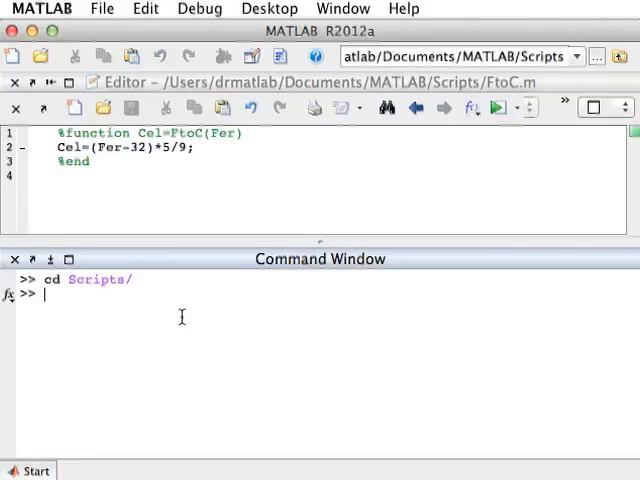
text(Fer=80)
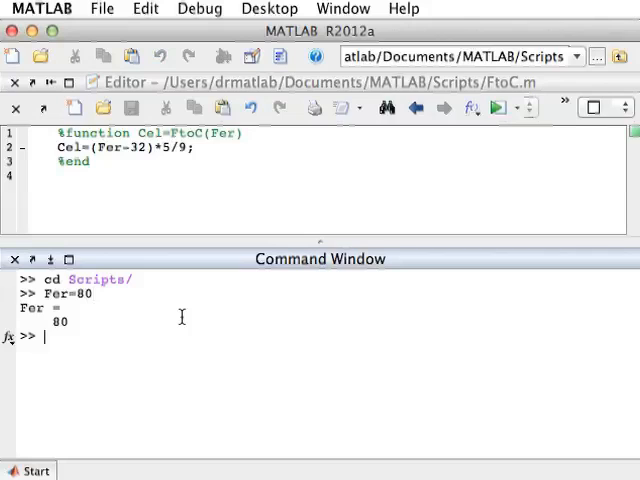
text(FtoC)
text(Cel)
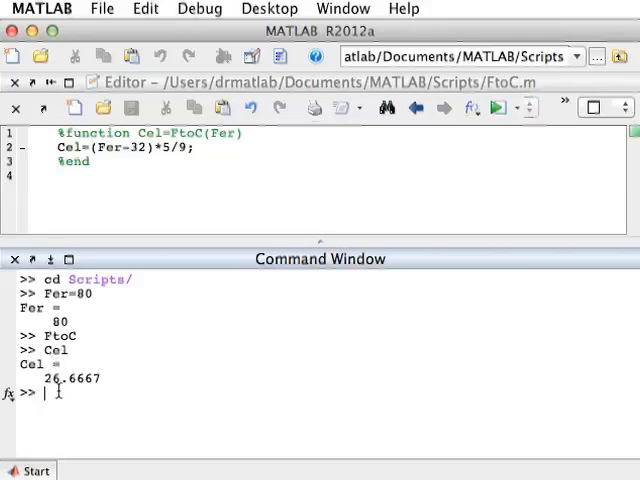
Set Cel=100, rerun FtoC and display Cel, still 26.6667
text(cd)
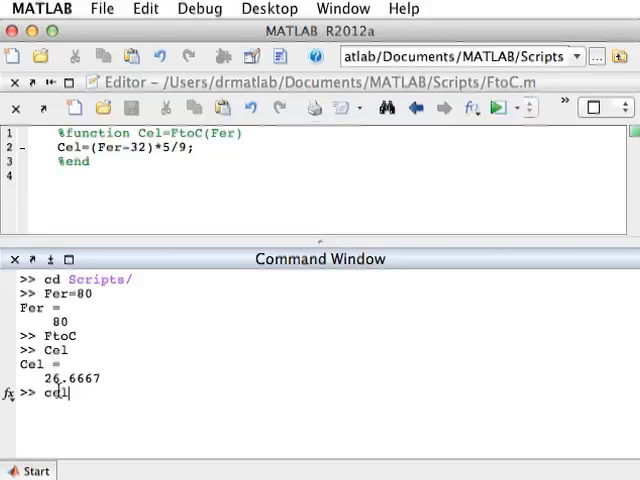
key(Backspace)
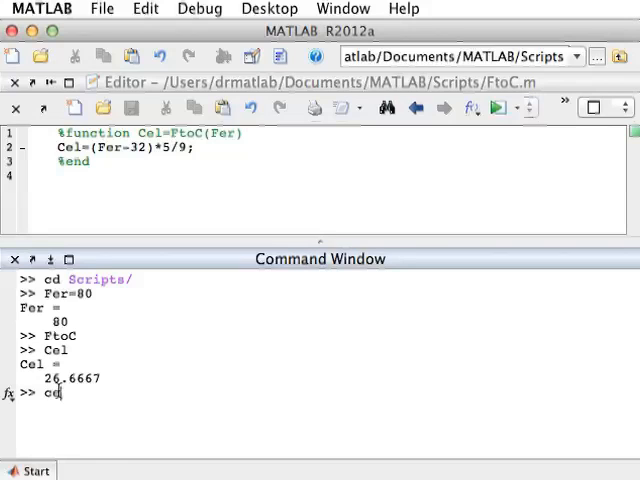
text(Cel=1)
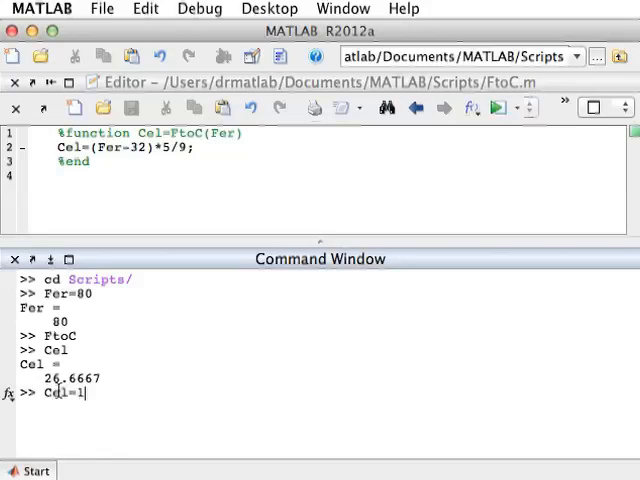
key(Return)
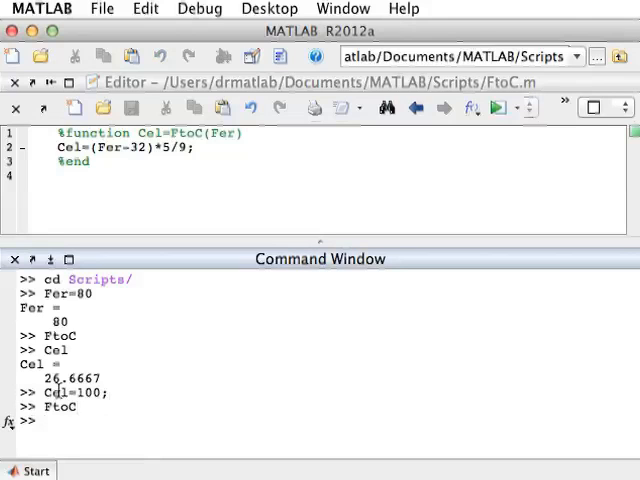
text(Cel)
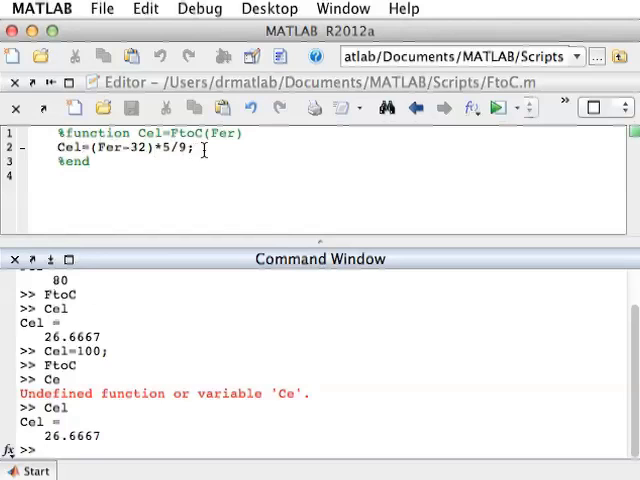
Add ind1=60; and ind2=40; lines after the conversion formula in FtoC.m
click(204, 148)
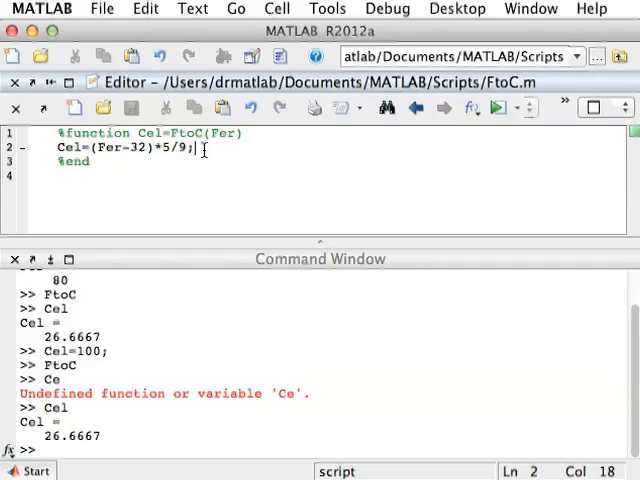
text(in)
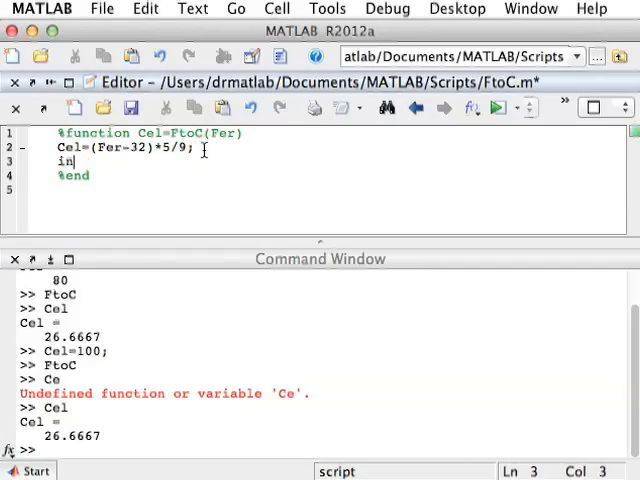
text(d1=)
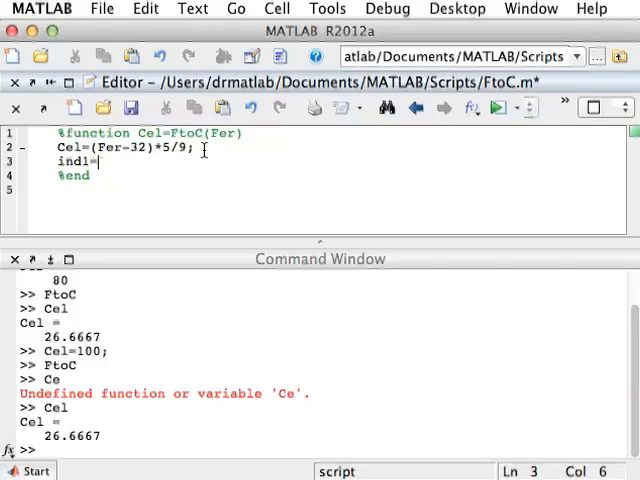
text(60;)
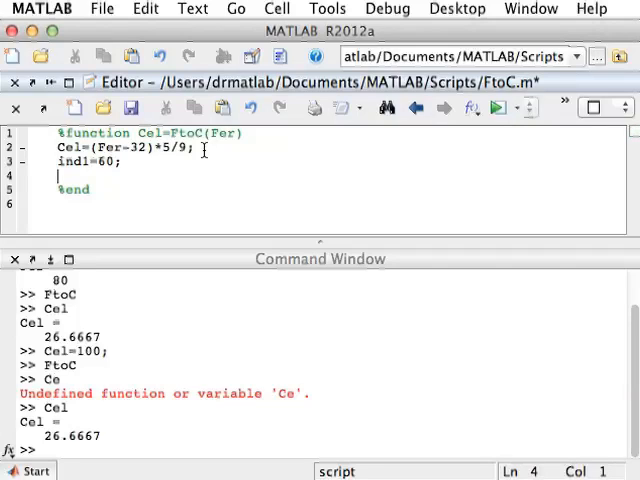
text(ind2)
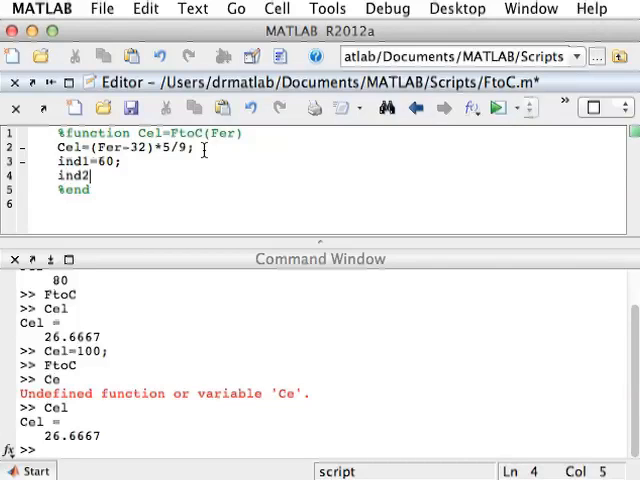
text(=40;)
click(318, 450)
text(who)
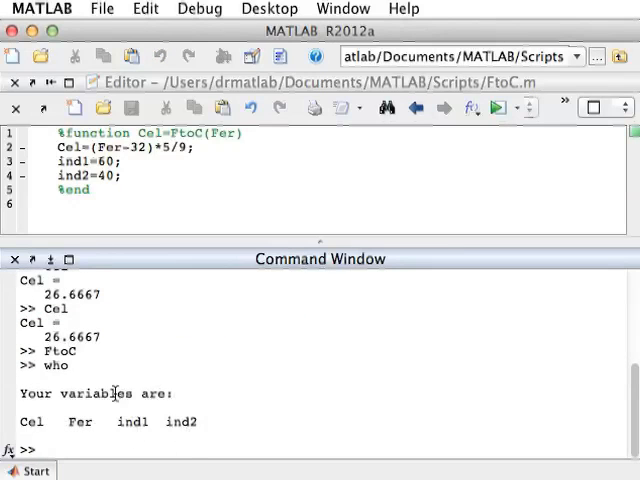
mouse_move(190, 436)
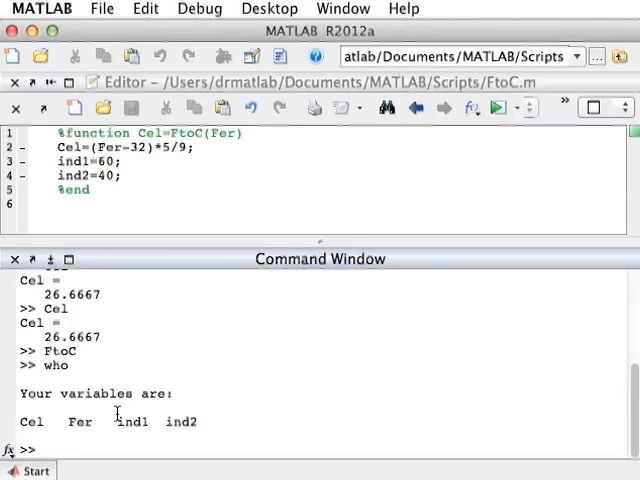
mouse_move(196, 440)
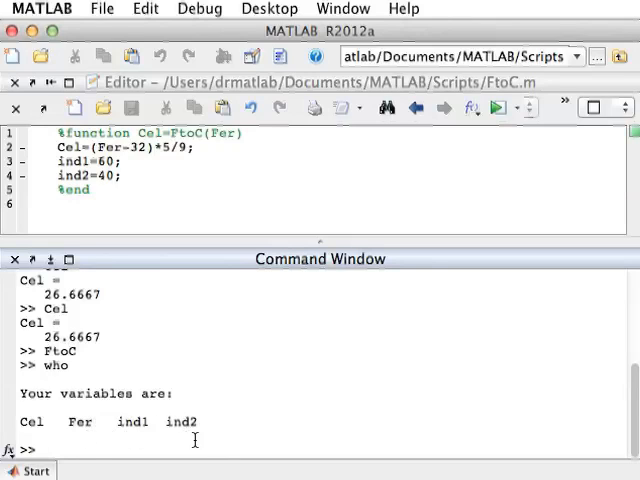
mouse_move(128, 222)
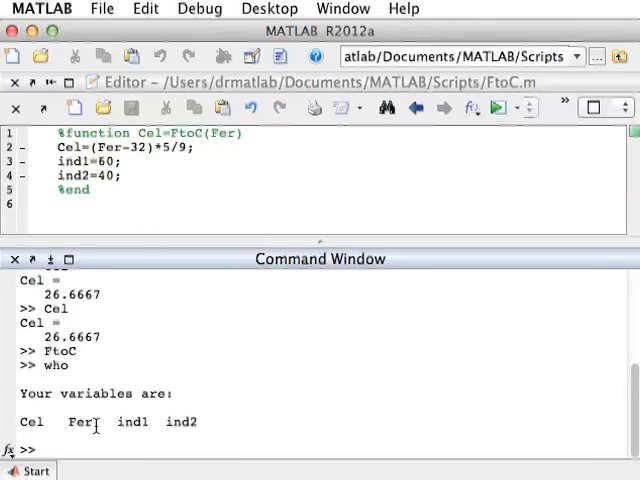
mouse_move(108, 246)
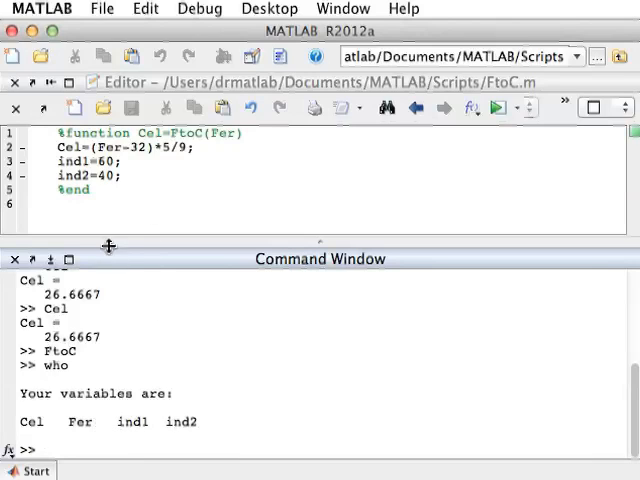
mouse_move(120, 312)
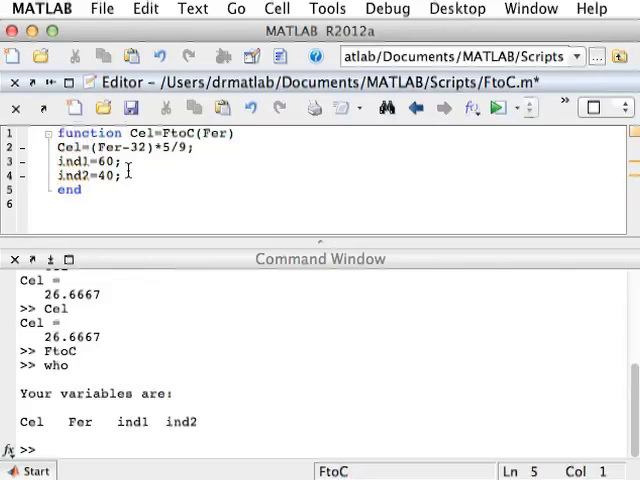
mouse_move(232, 204)
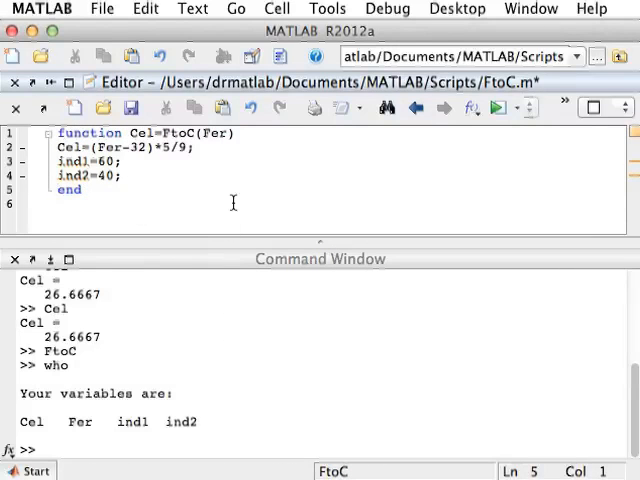
Restore FtoC as a function, clear the workspace and run FtoC(80) to get 26.6667
text(FtoC)
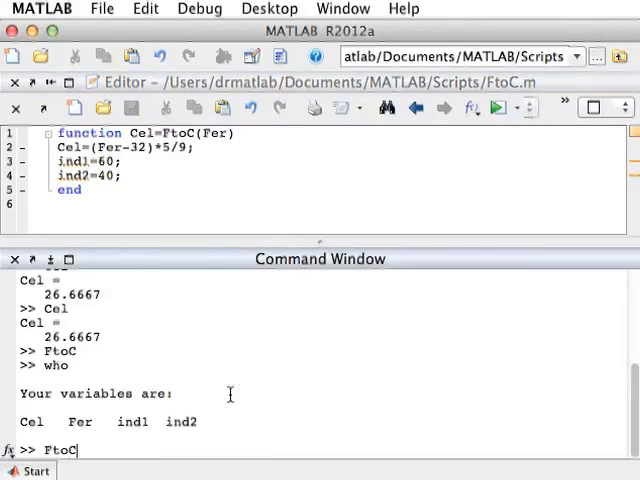
text(clear)
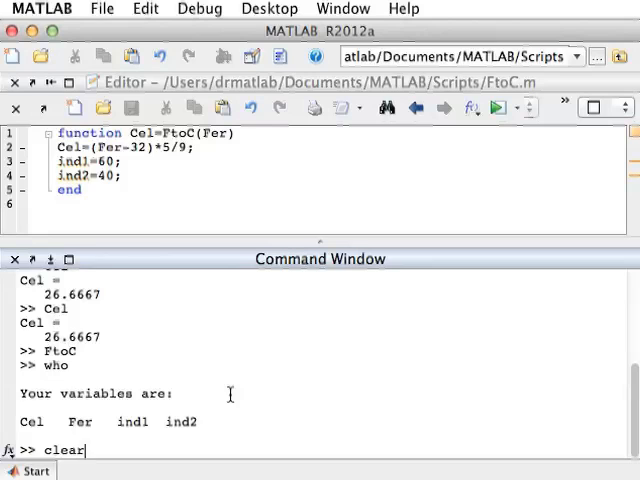
key(Return)
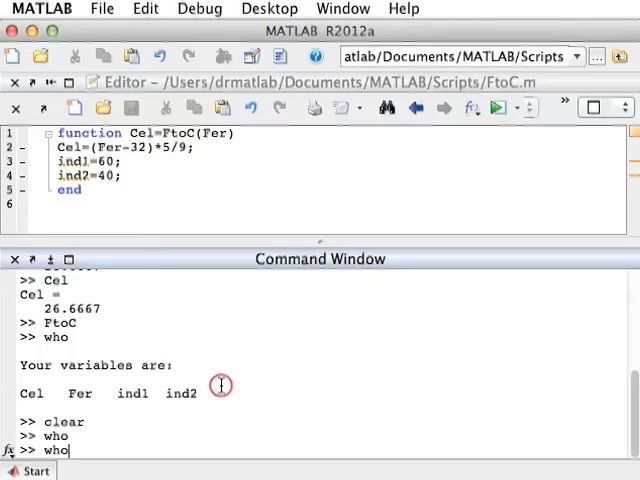
text(FtoC()
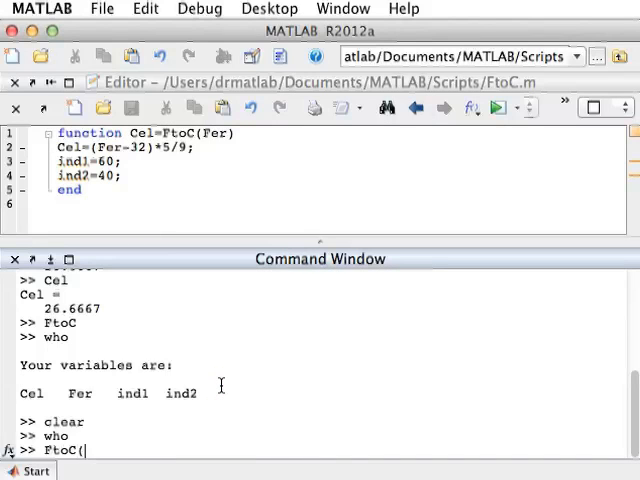
key(Return)
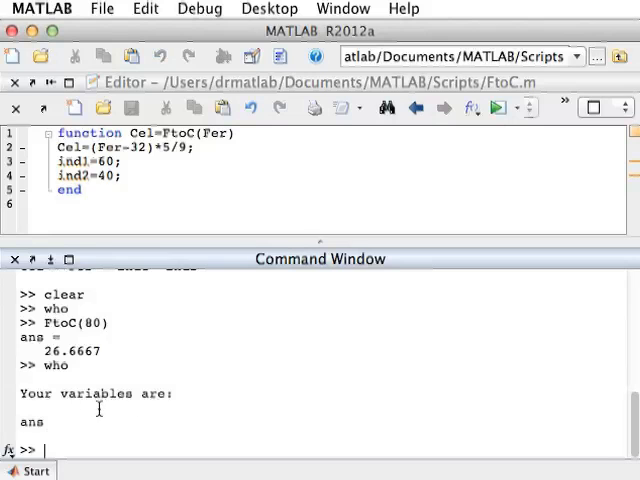
Evaluate 1+2 and FtoC(80), copy ans into x, then list workspace variables with who
double_click(28, 422)
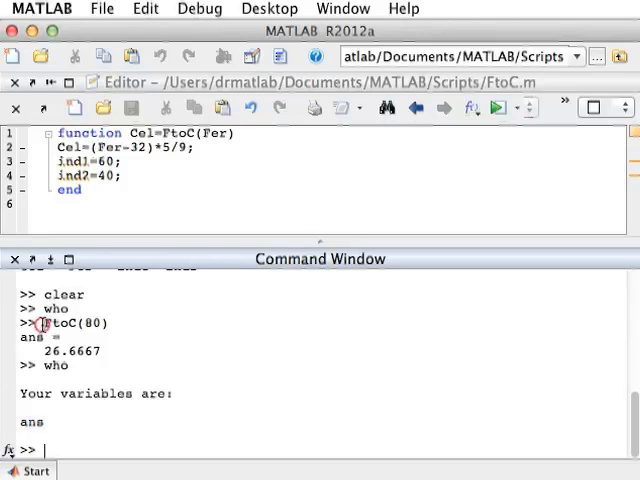
double_click(62, 324)
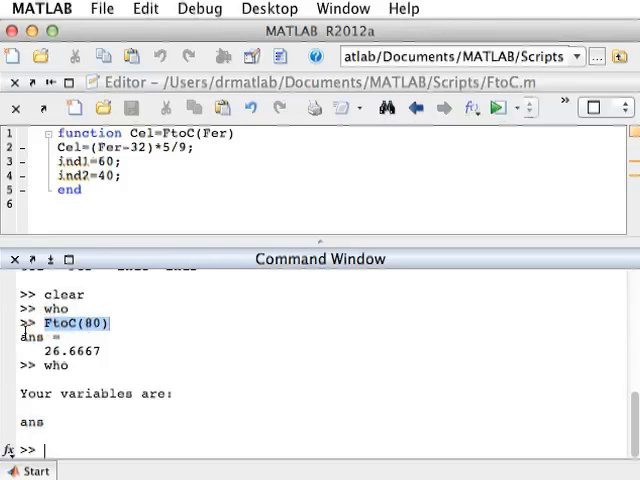
text(1+2)
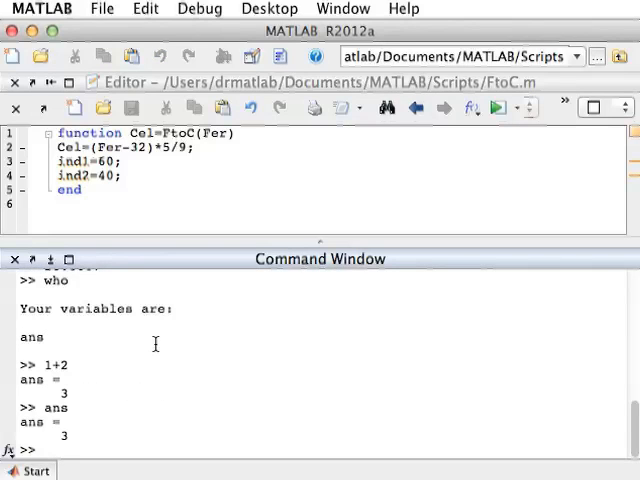
text(FtoC(80))
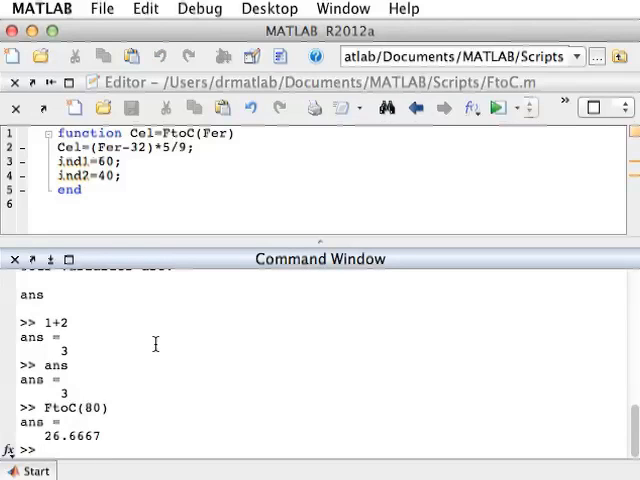
mouse_move(92, 440)
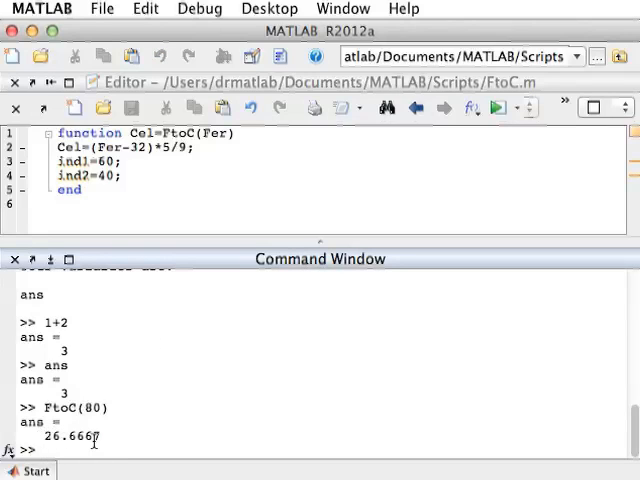
text(x=ans)
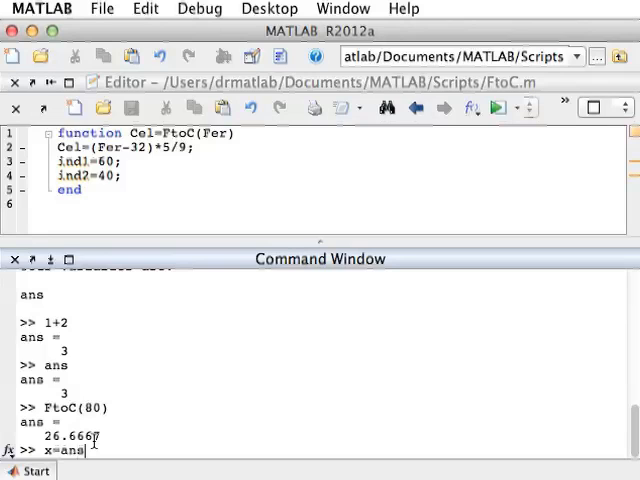
key(Return)
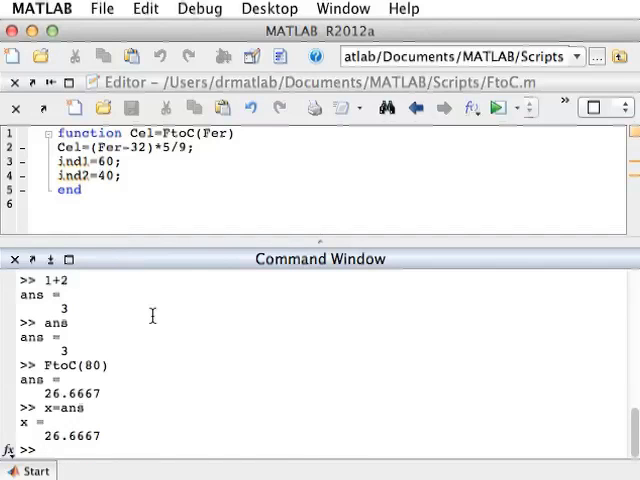
text(who)
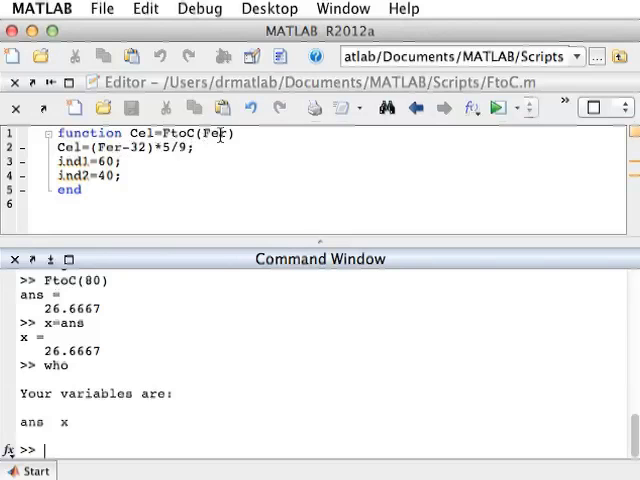
click(206, 132)
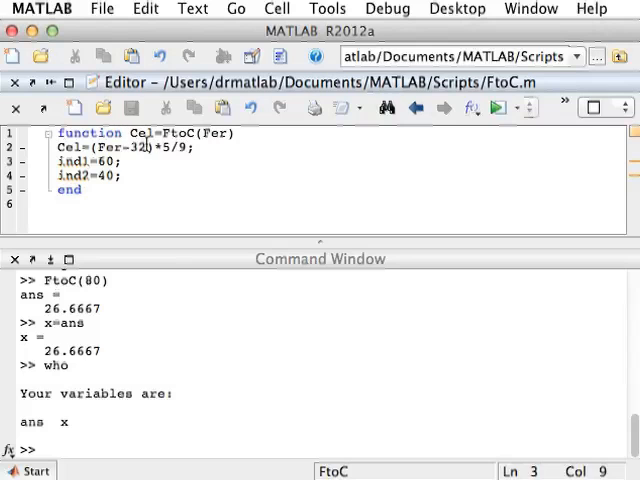
mouse_move(206, 298)
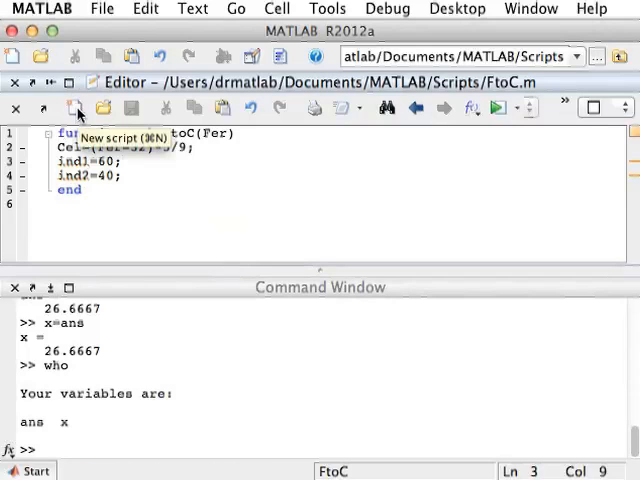
In a new script, write function v=Fibbo2(n) returning v=1 when n<3
click(76, 108)
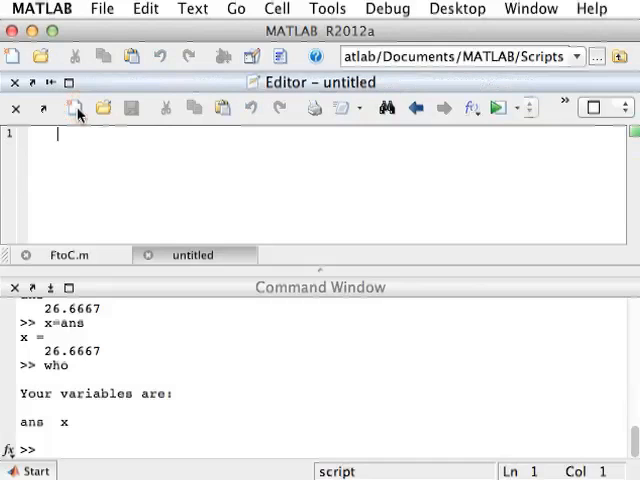
text(Func)
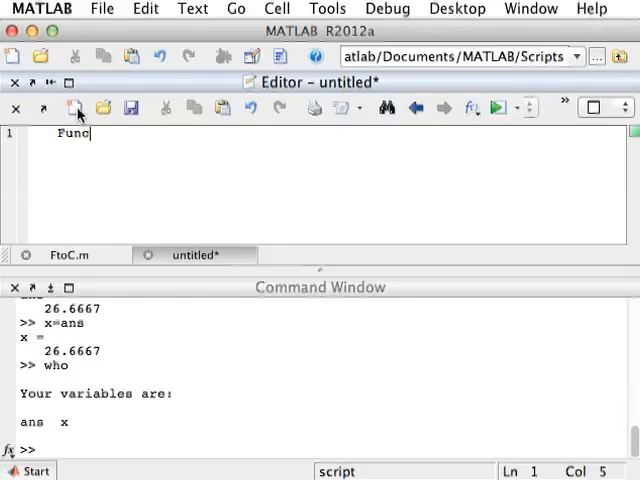
text(tion)
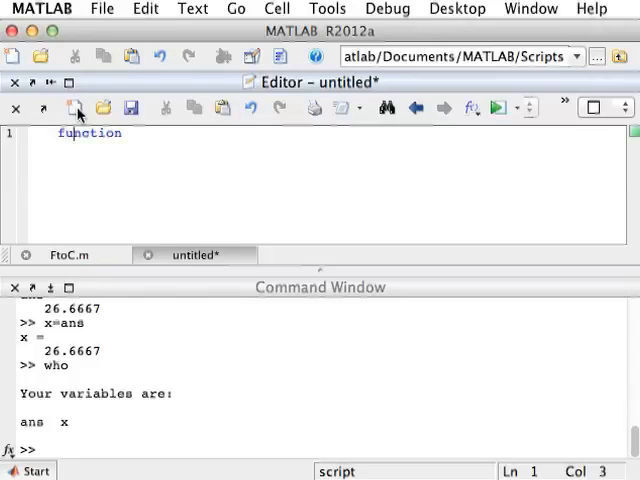
text(Fi)
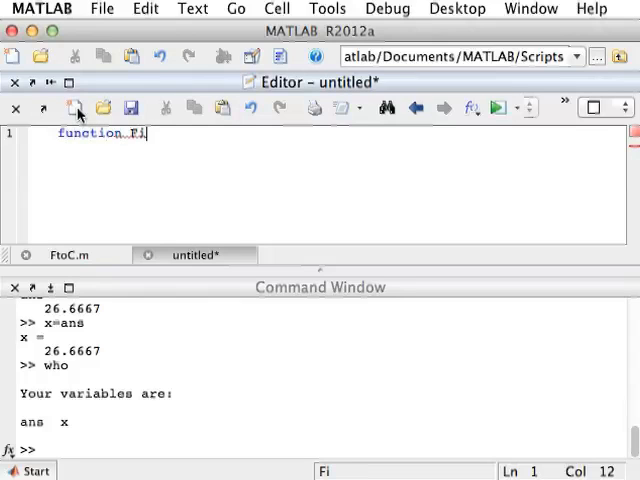
text(bbo2(n)
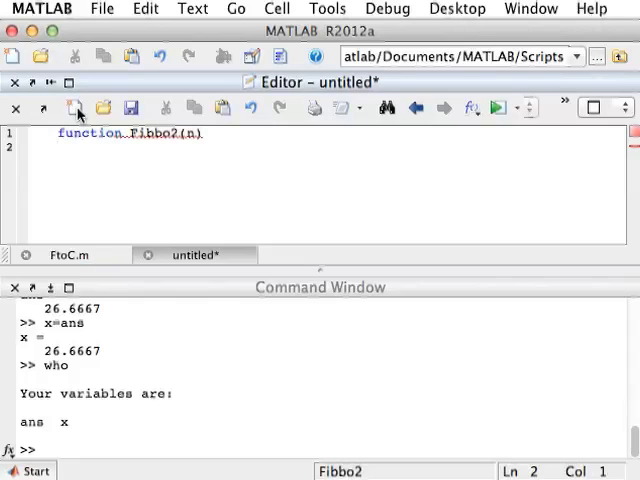
text(i)
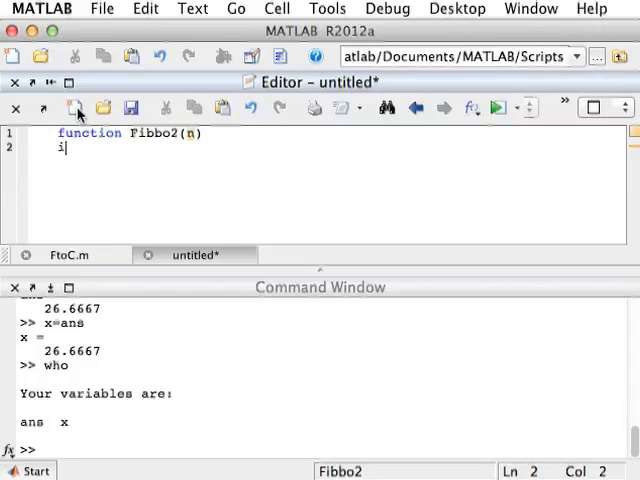
text(f n<)
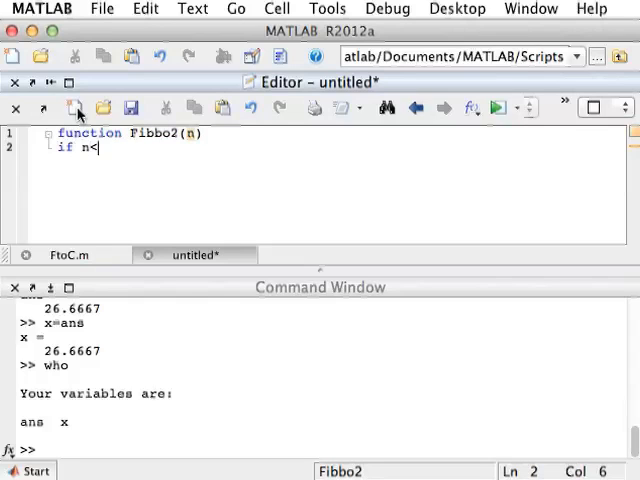
text(3)
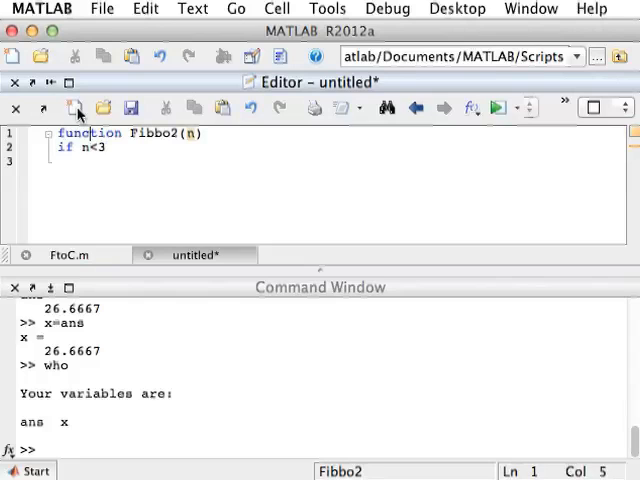
text(v=)
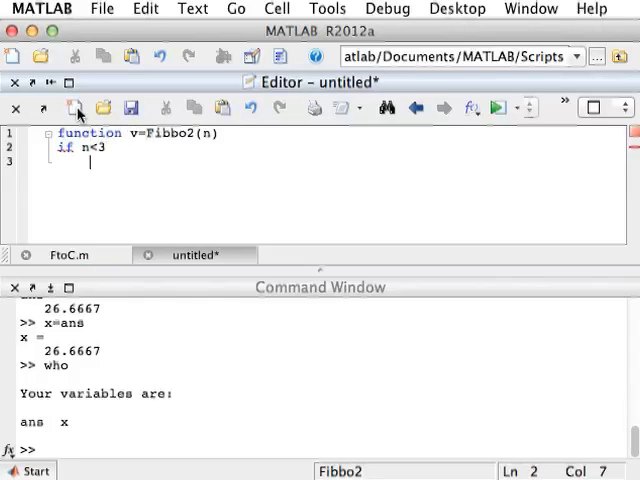
text(v=1;)
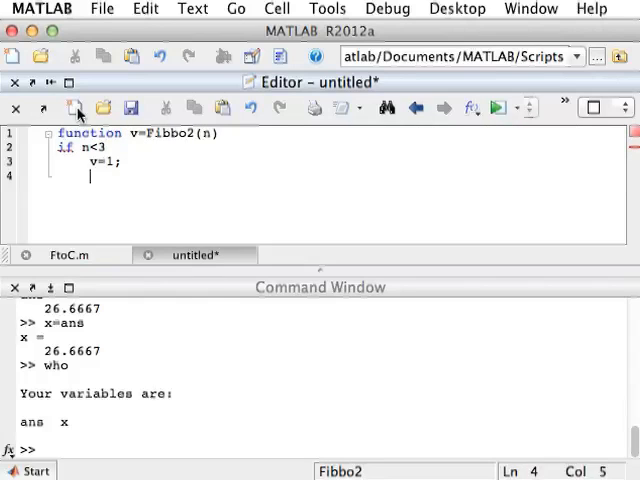
Add the else branch v=Fibbo2(n-1)+Fibbo2(n-2); and the end line
text(else)
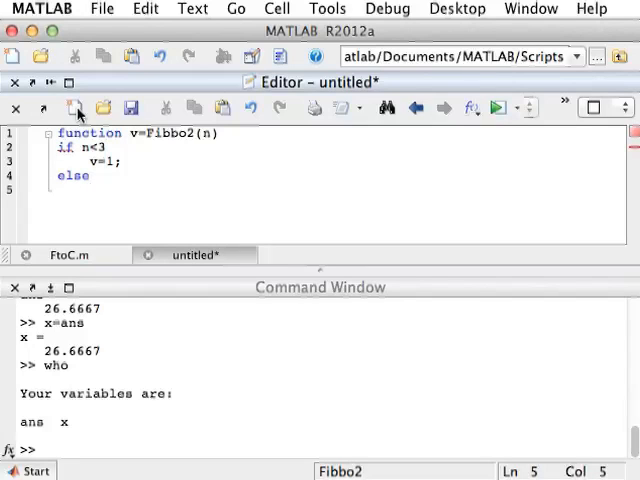
text(v=Fib)
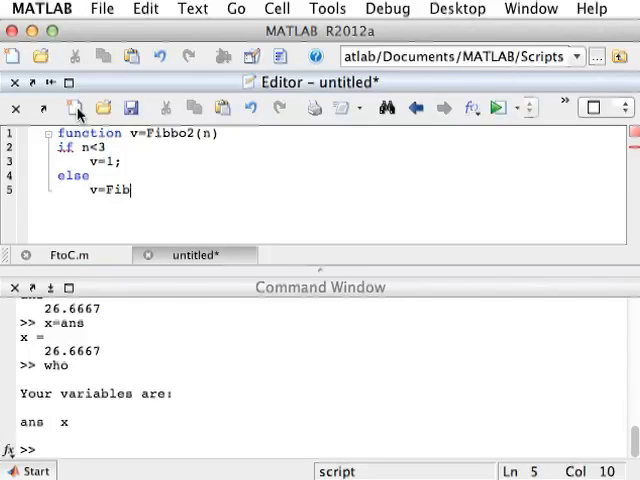
text(bo2(n-1))
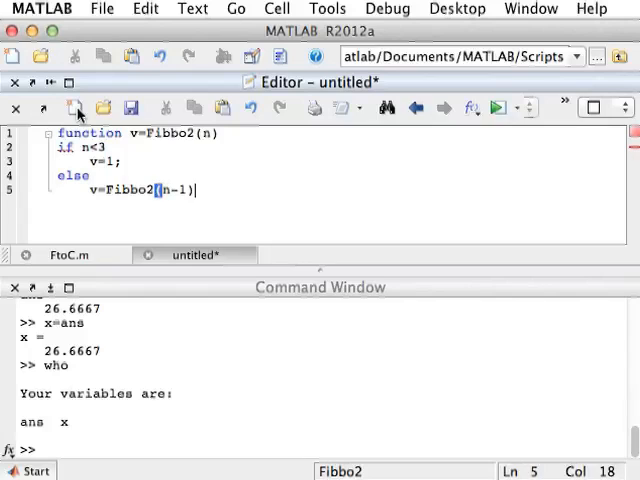
text(+)
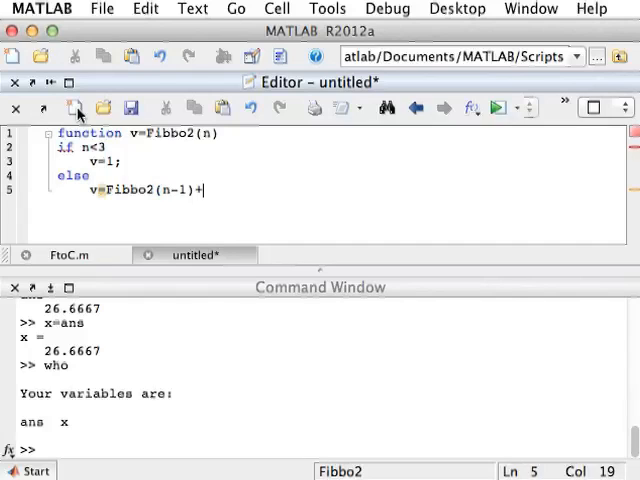
text(Fi)
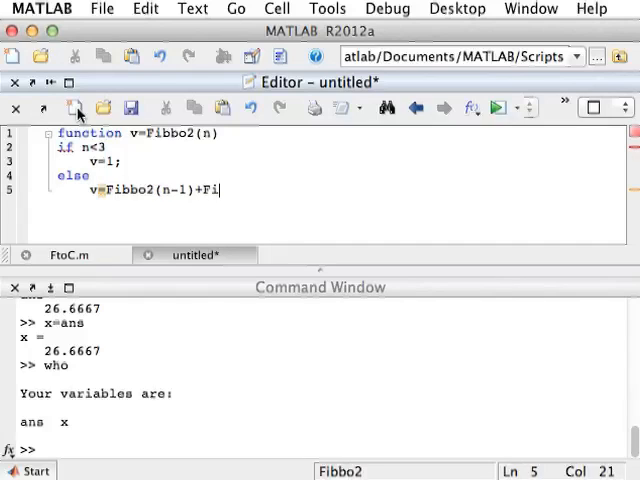
text(bbo2(n-1))
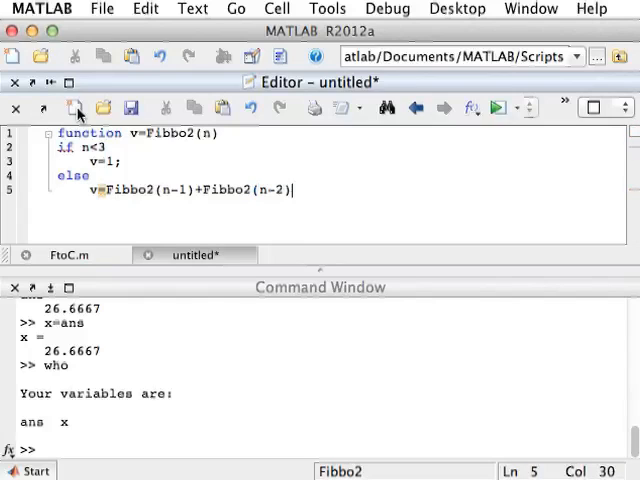
text(;)
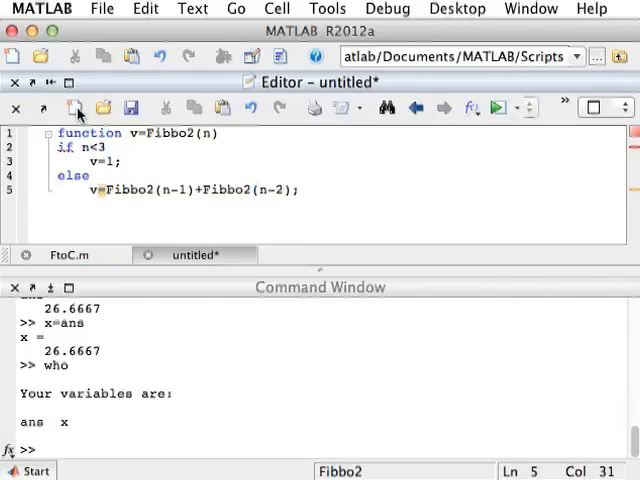
mouse_move(140, 190)
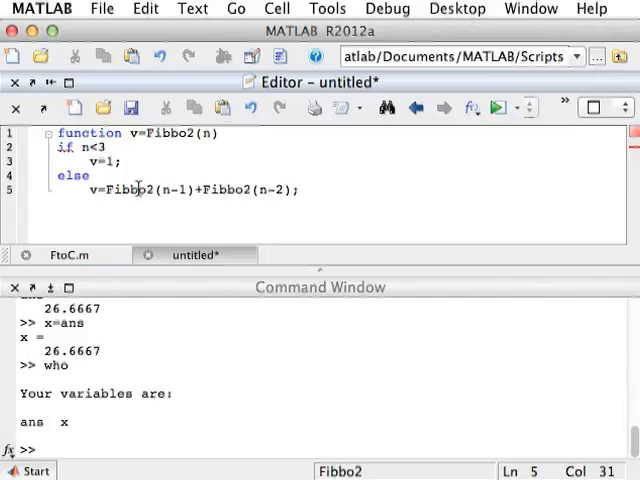
text(end)
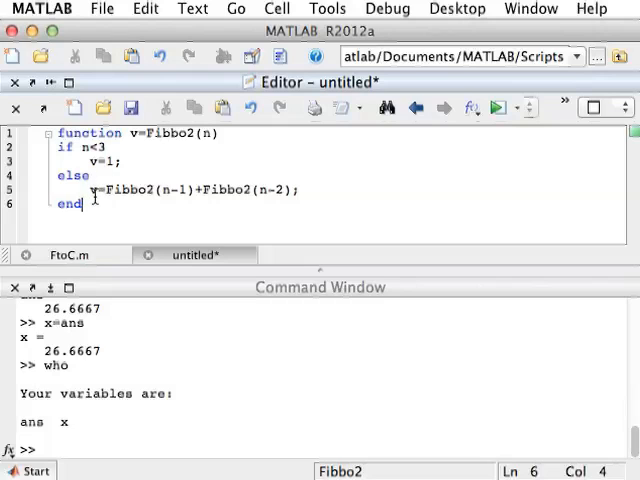
mouse_move(476, 128)
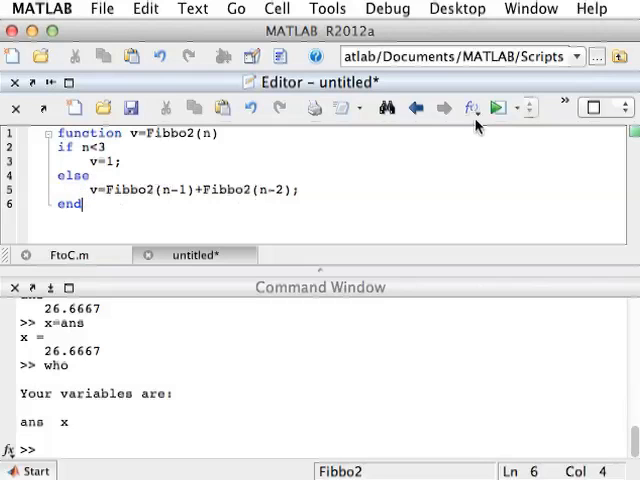
mouse_move(500, 108)
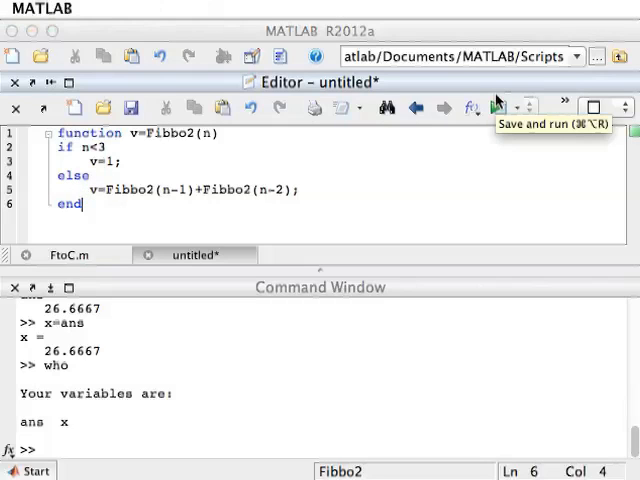
mouse_move(526, 236)
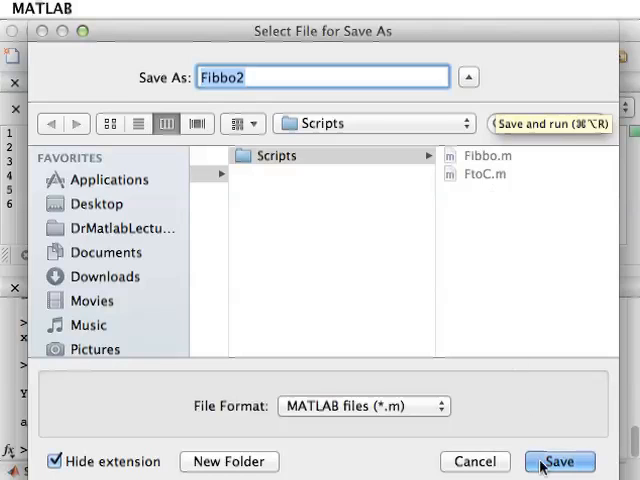
Save as Fibbo2.m and run Fibbo2 for 3, 5, 8 and 25, giving 2, 5, 21 and 75025
click(560, 460)
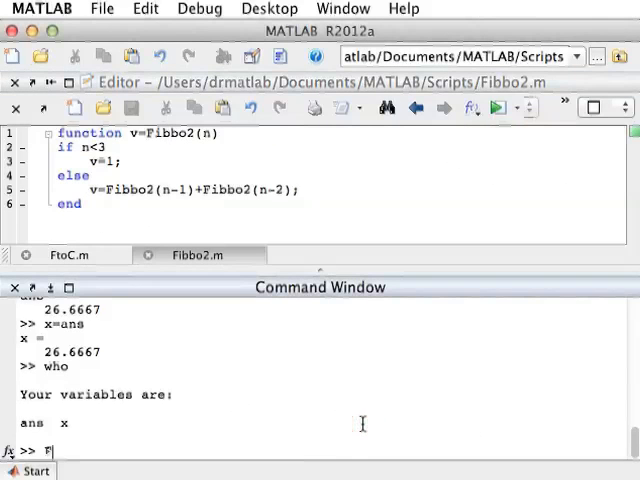
text(ibbo2()
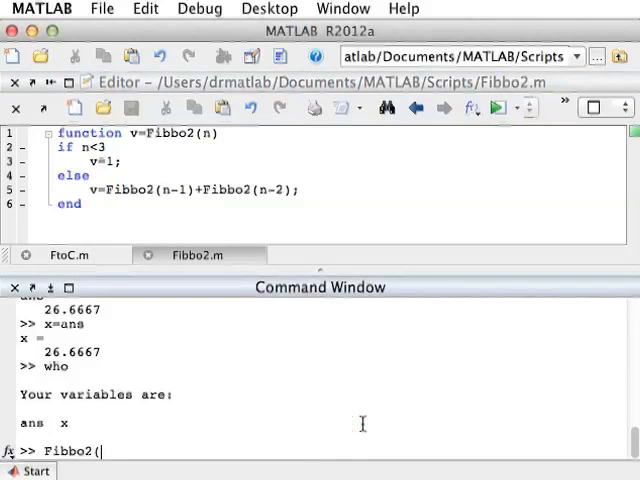
key(Return)
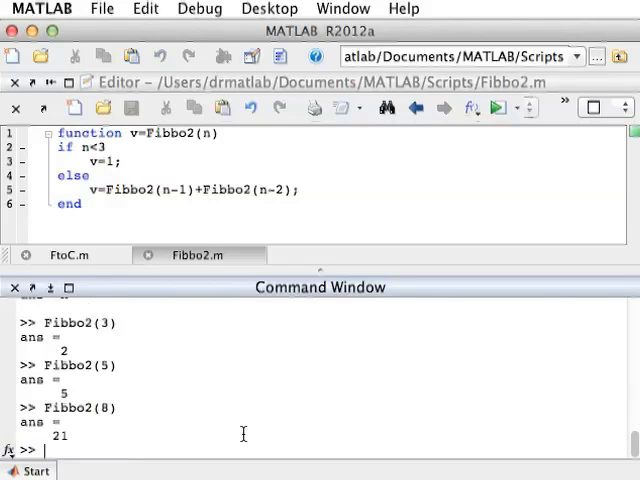
text(Fibbo2(8))
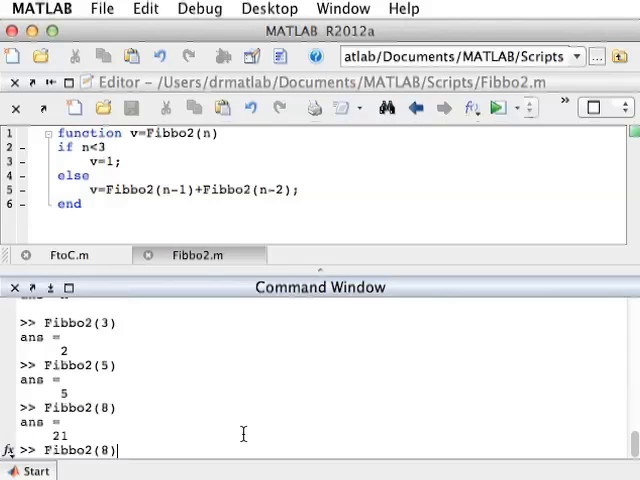
text(25)
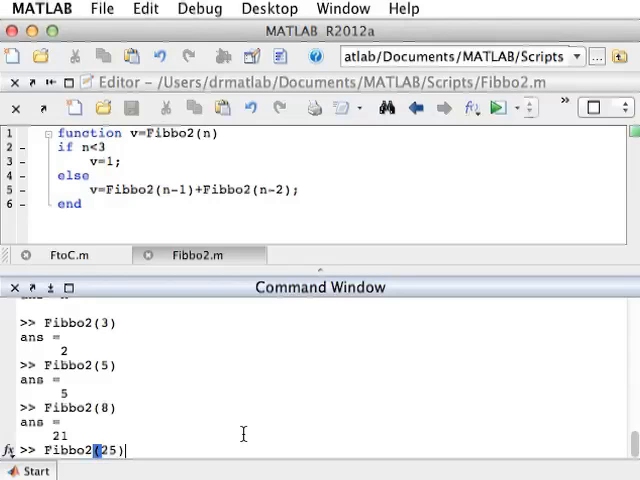
key(Return)
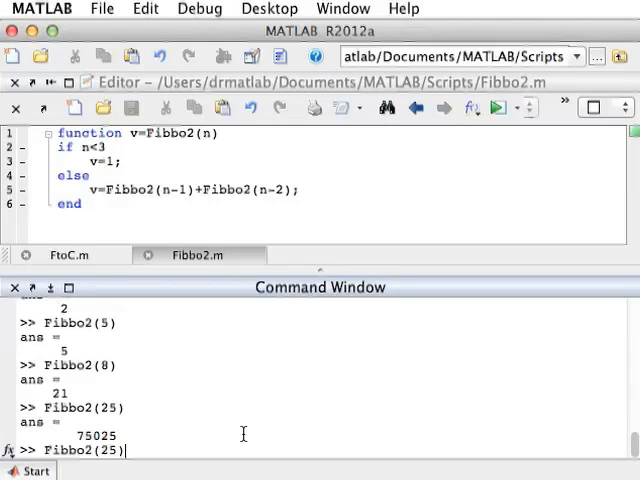
key(Return)
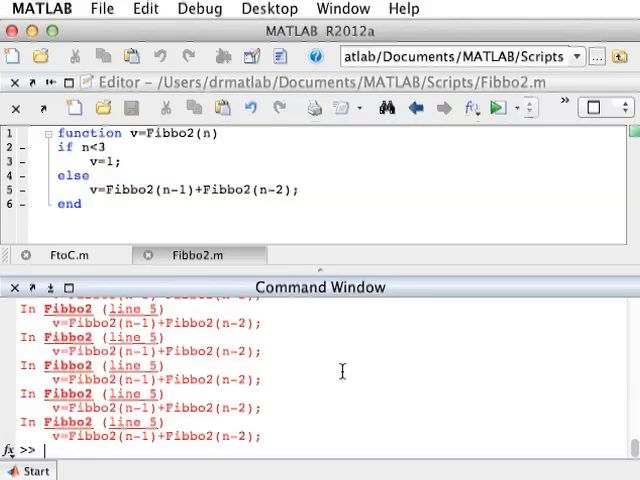
mouse_move(510, 270)
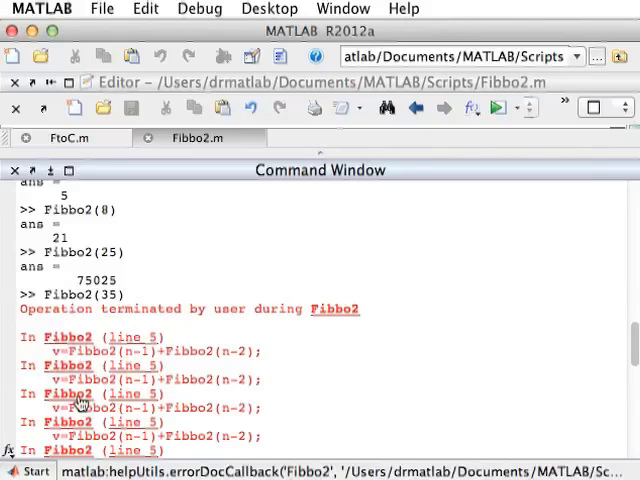
Scroll through the Fibbo2(35) recursion traceback in the Command Window
scroll(down, 3)
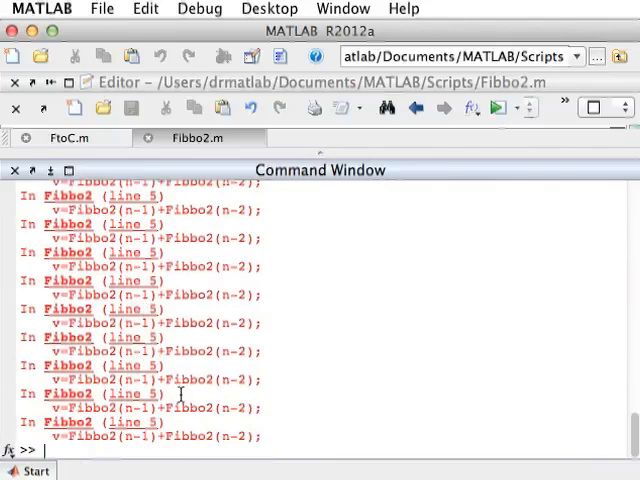
scroll(down, 3)
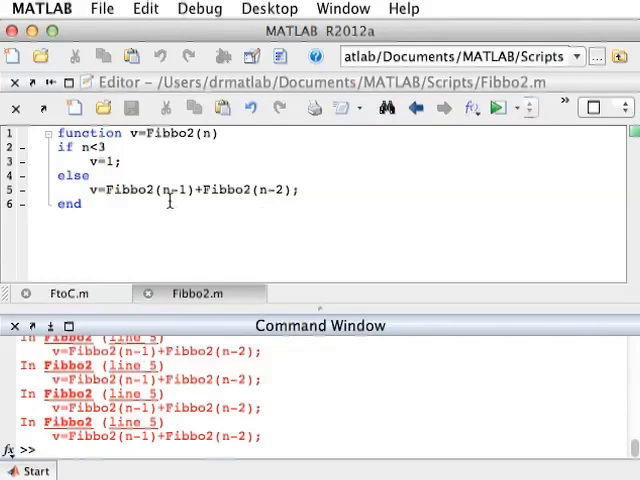
Begin Fibbo2 with F=[1 1]; helper(n); v=F(n); lines
click(218, 132)
text(F)
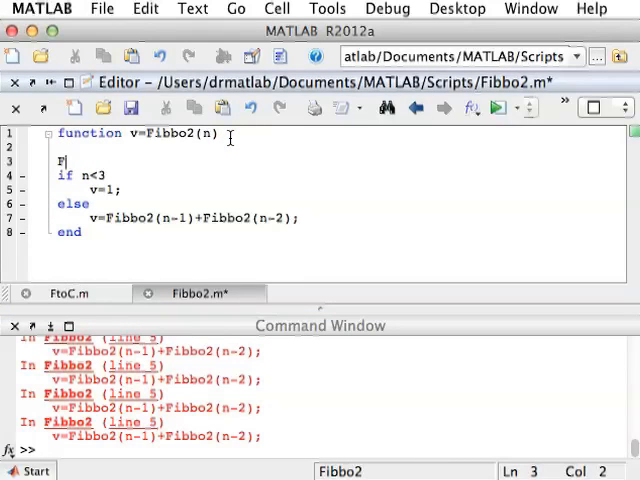
text(=[1 1];)
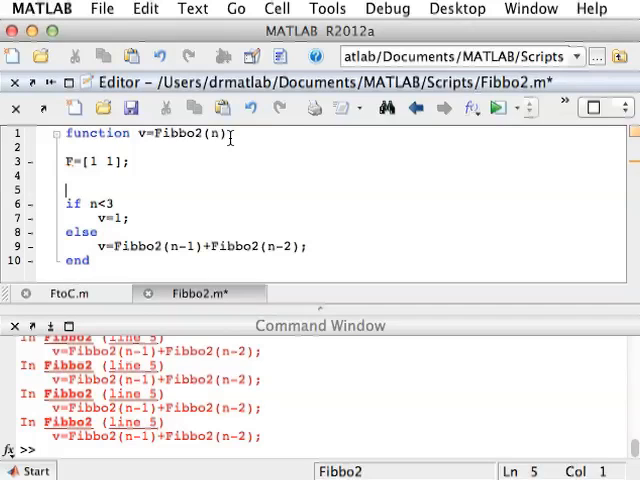
text(help)
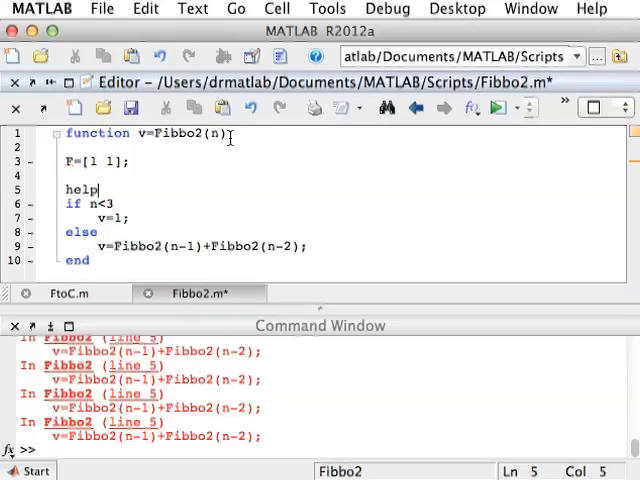
text(er()
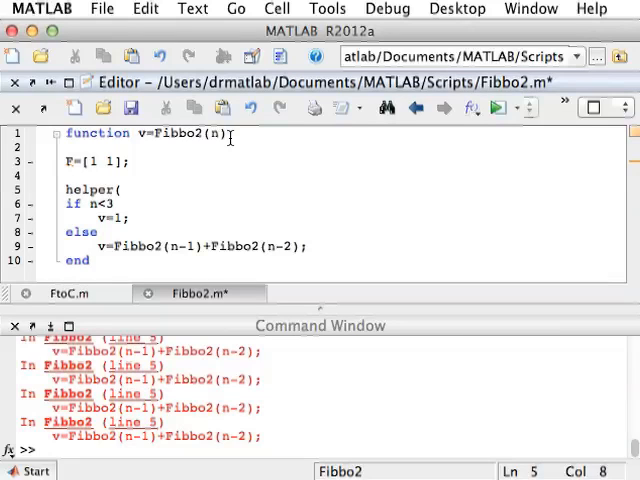
text(n);)
text(v=)
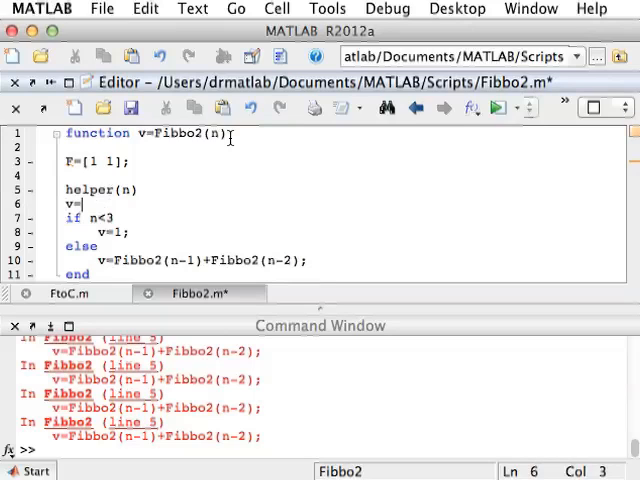
text(F(n);)
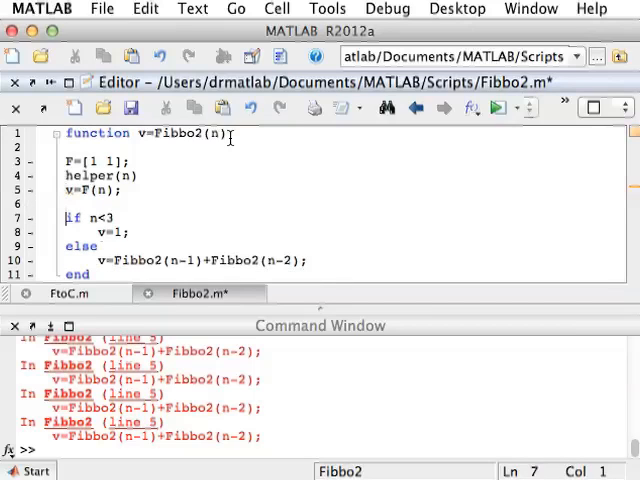
Declare nested function helper(n) with condition if numel(F)<n
text(fun)
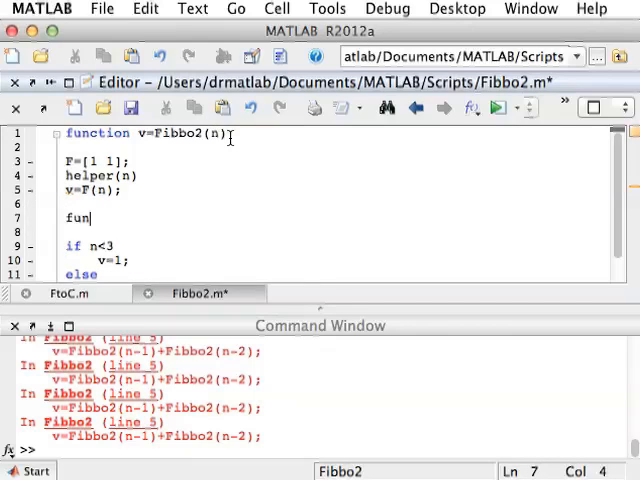
text(ction help)
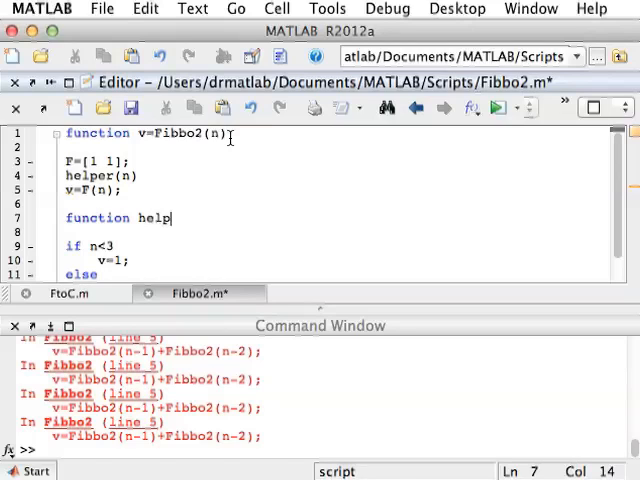
text(er(n))
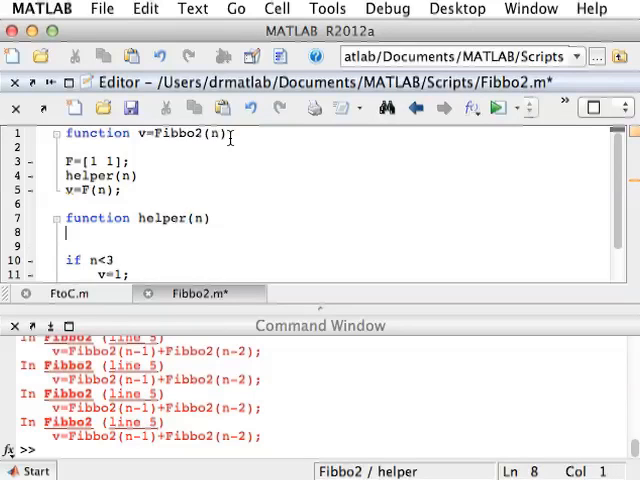
text(if)
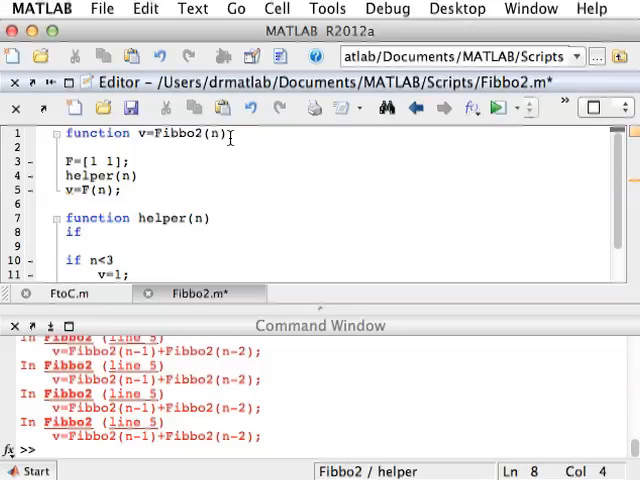
text(numel()
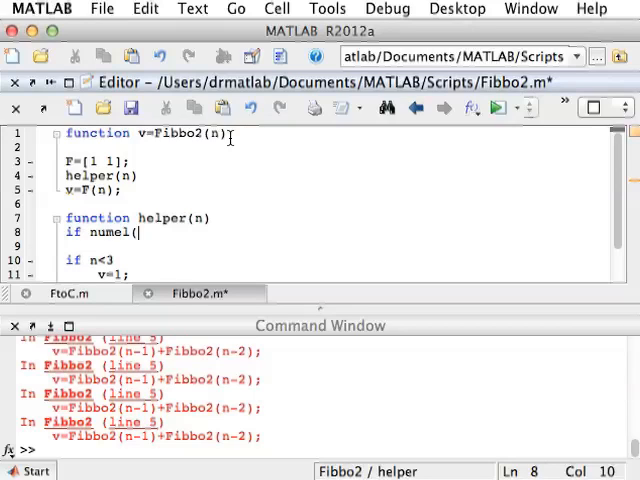
text(F))
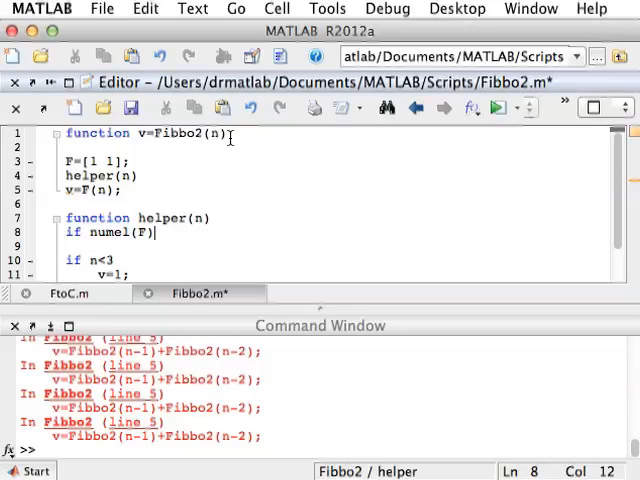
text(<n)
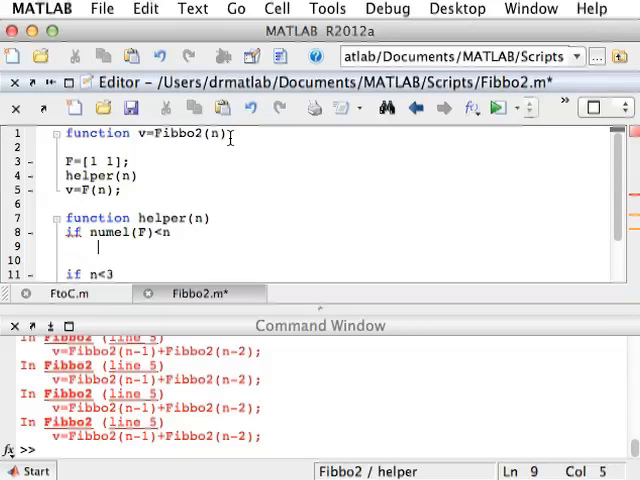
Inside it, call helper(n-1) and set F(n)=F(n-1)+F(n-2);
text(helper(n-1)
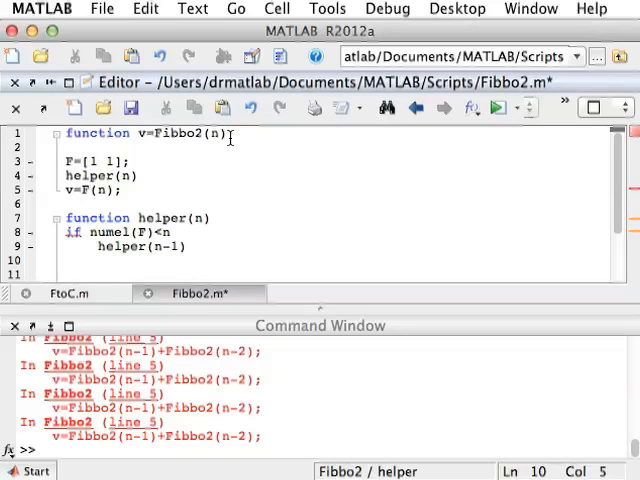
text(F()
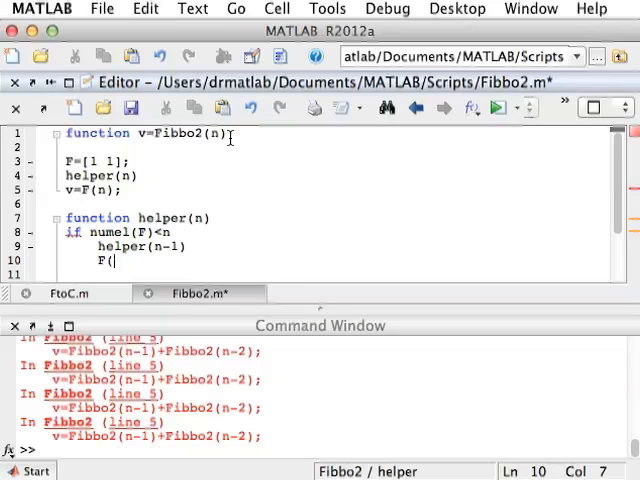
text(n)=F(n)
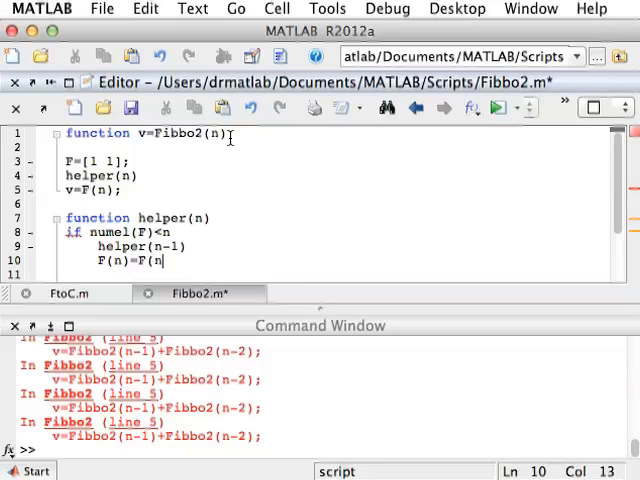
text(-1)+F()
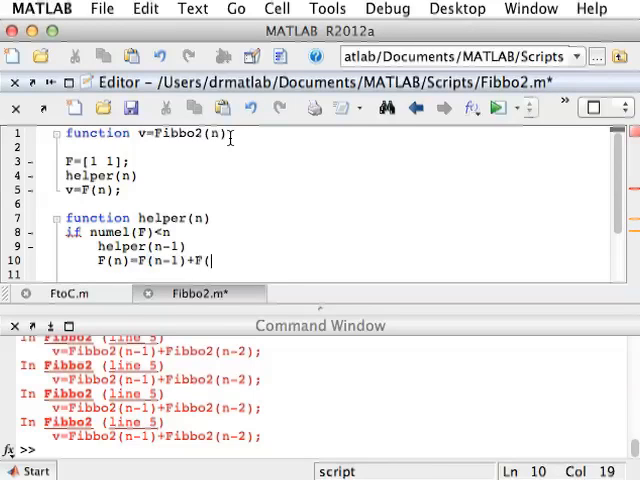
text(n-2);)
click(334, 274)
text(end)
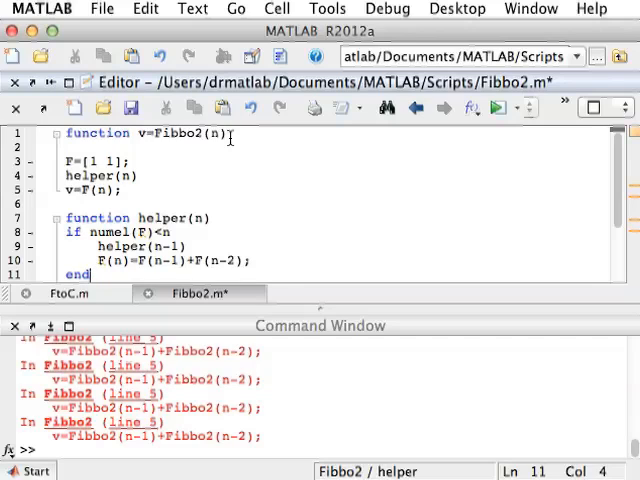
mouse_move(196, 126)
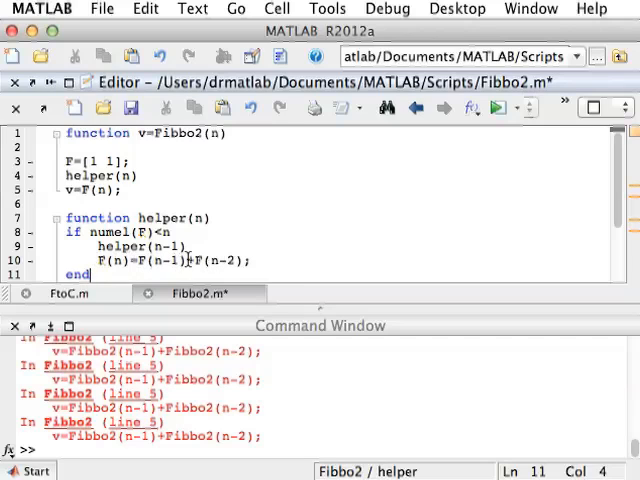
key(Return)
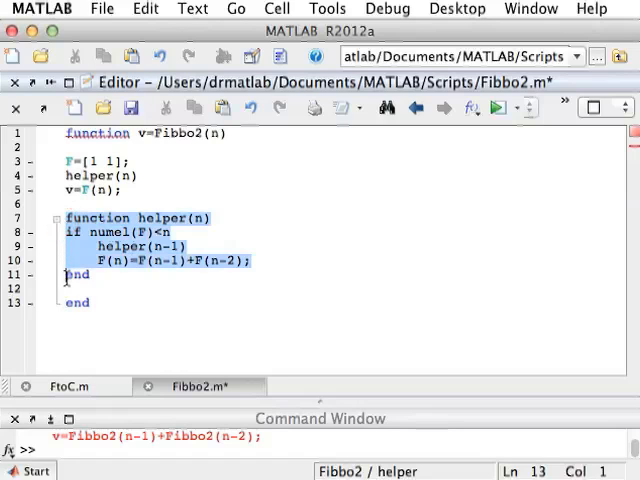
Close the nested helper with its own end inside Fibbo2 and save Fibbo2.m
click(88, 302)
text(end)
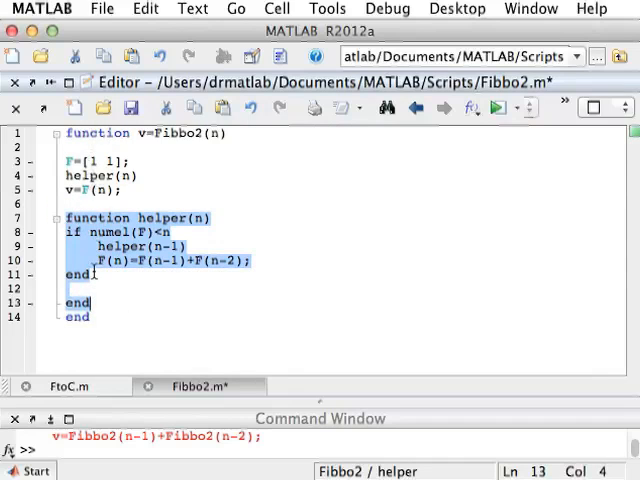
click(80, 190)
text(Fibbo2(35))
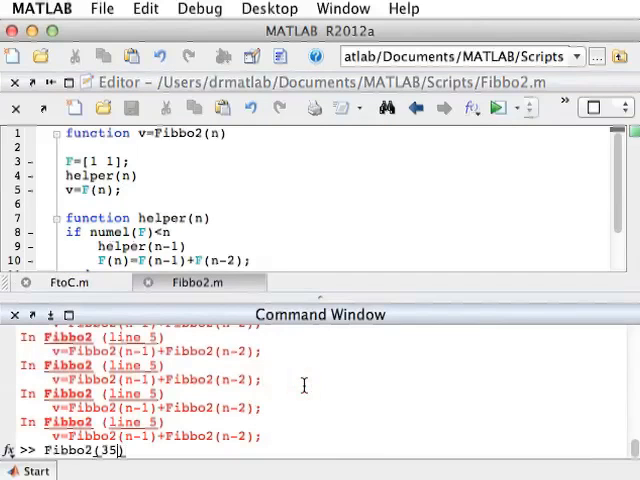
Run Fibbo2 for 35, 45 and 55, getting 9227465, 1.1349e+09 and 1.3958e+11 instantly
key(Return)
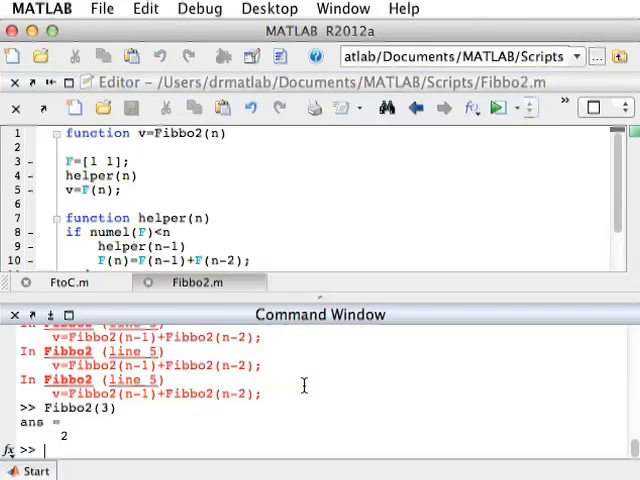
text(Fibbo2())
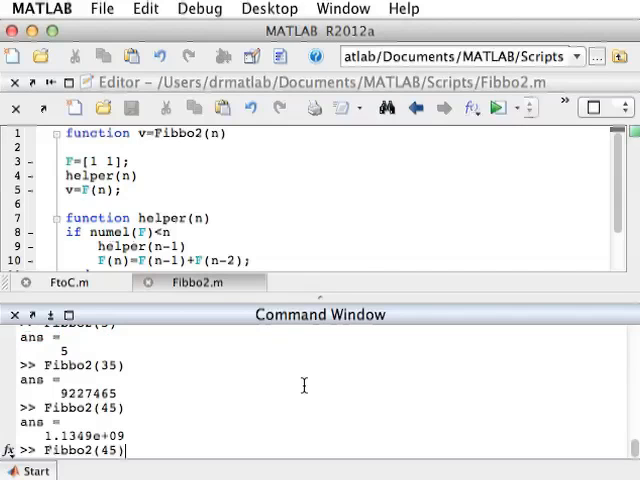
key(Return)
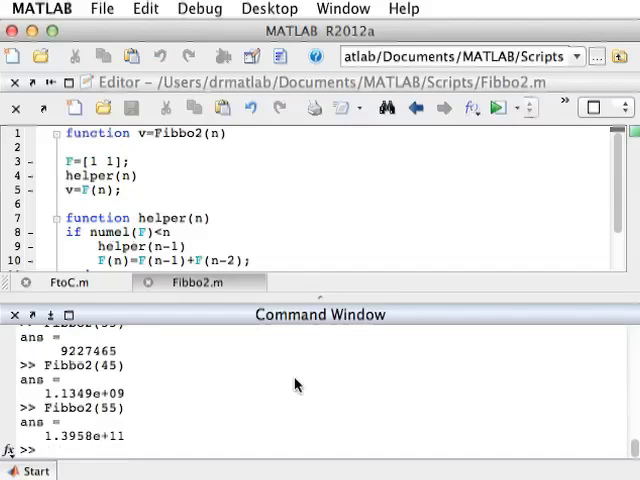